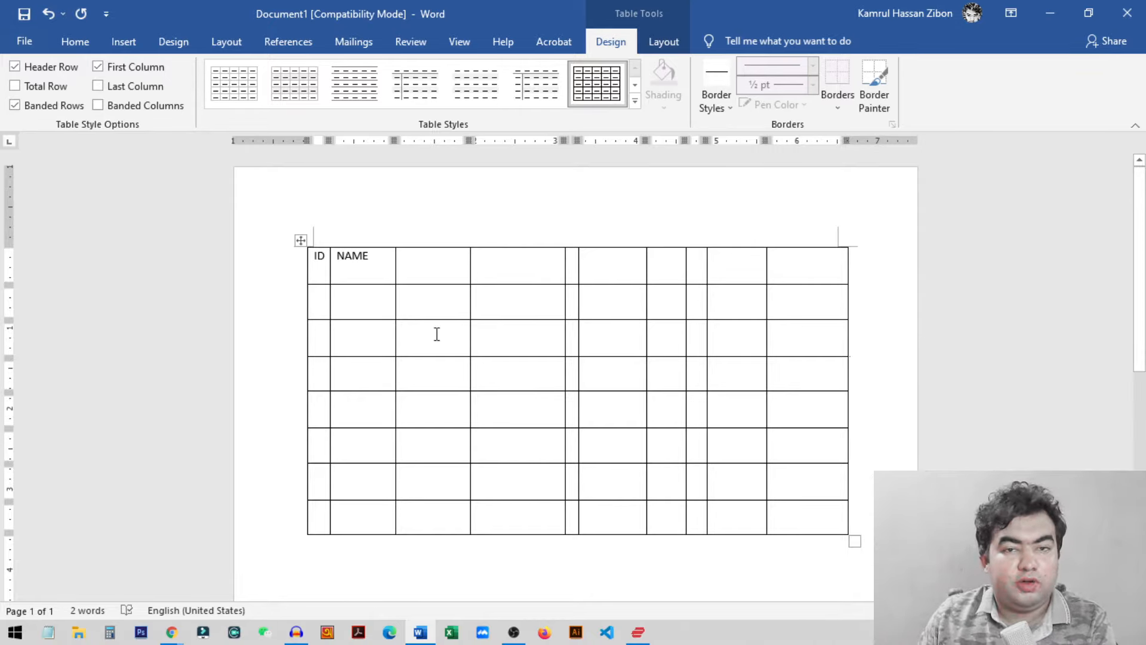
mouse_move(491, 393)
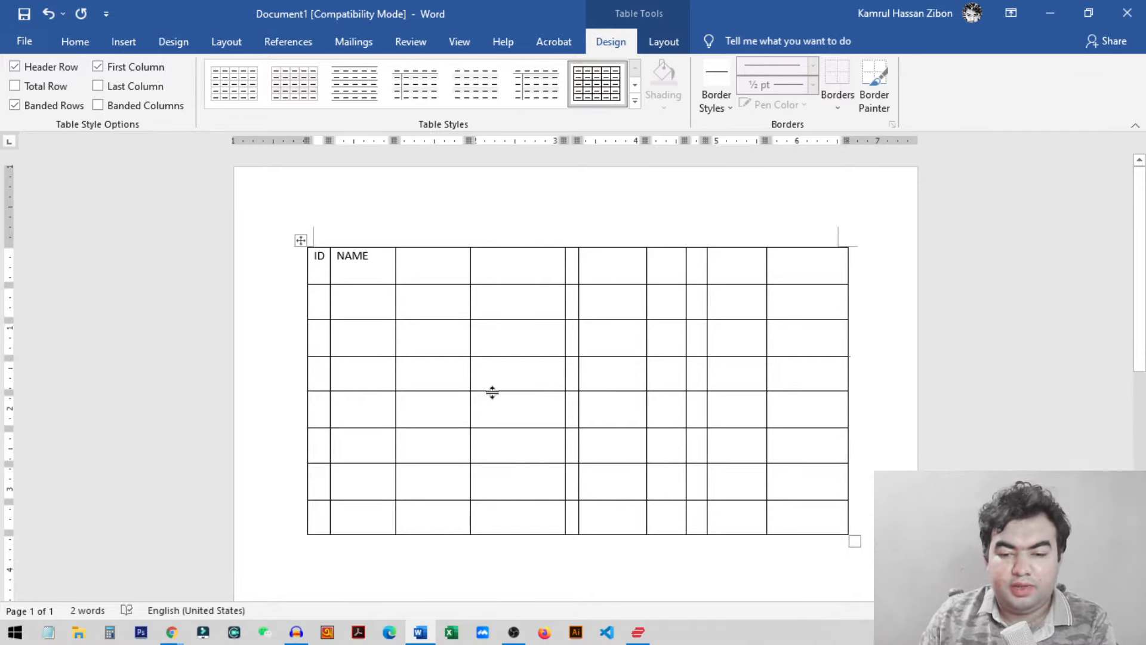
mouse_move(538, 382)
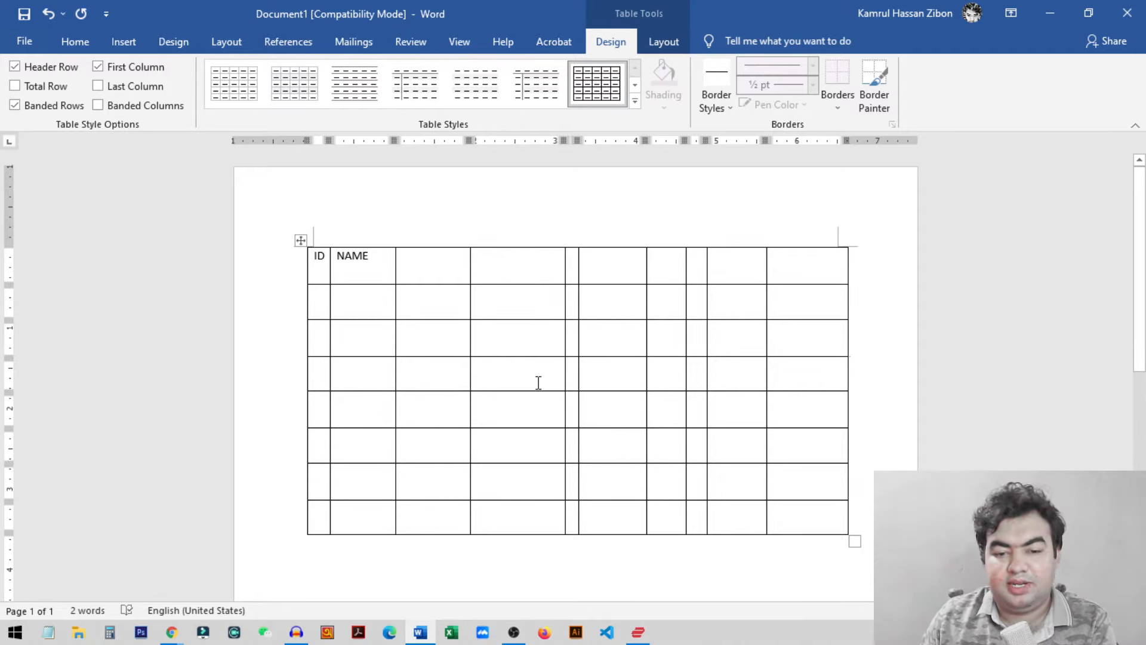
mouse_move(326, 317)
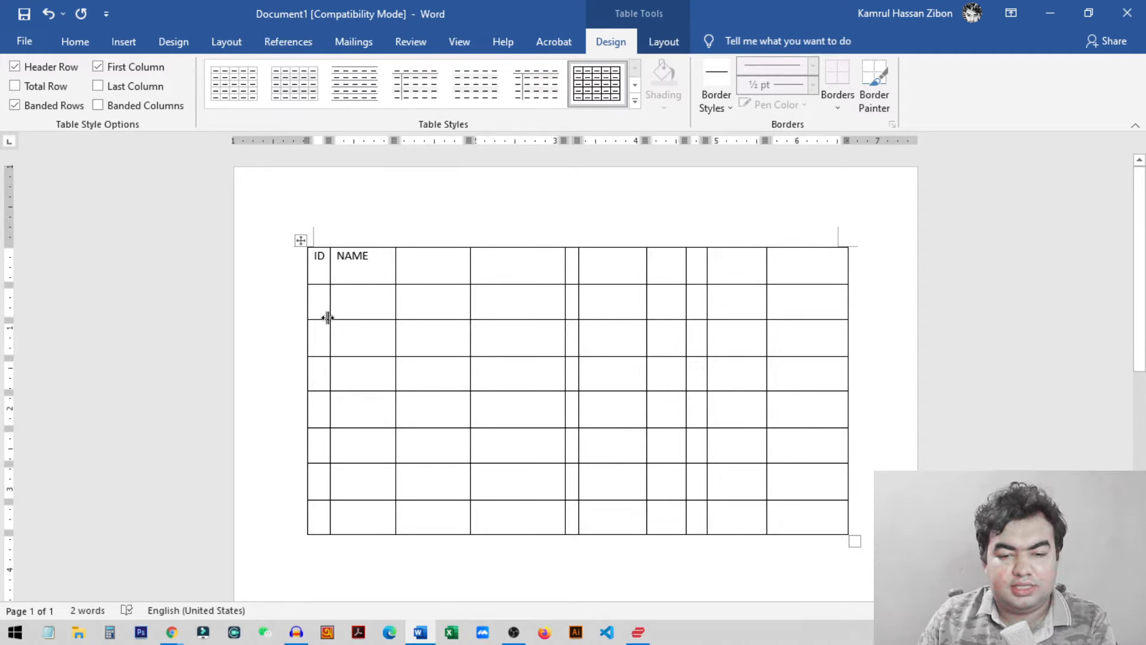
mouse_move(276, 365)
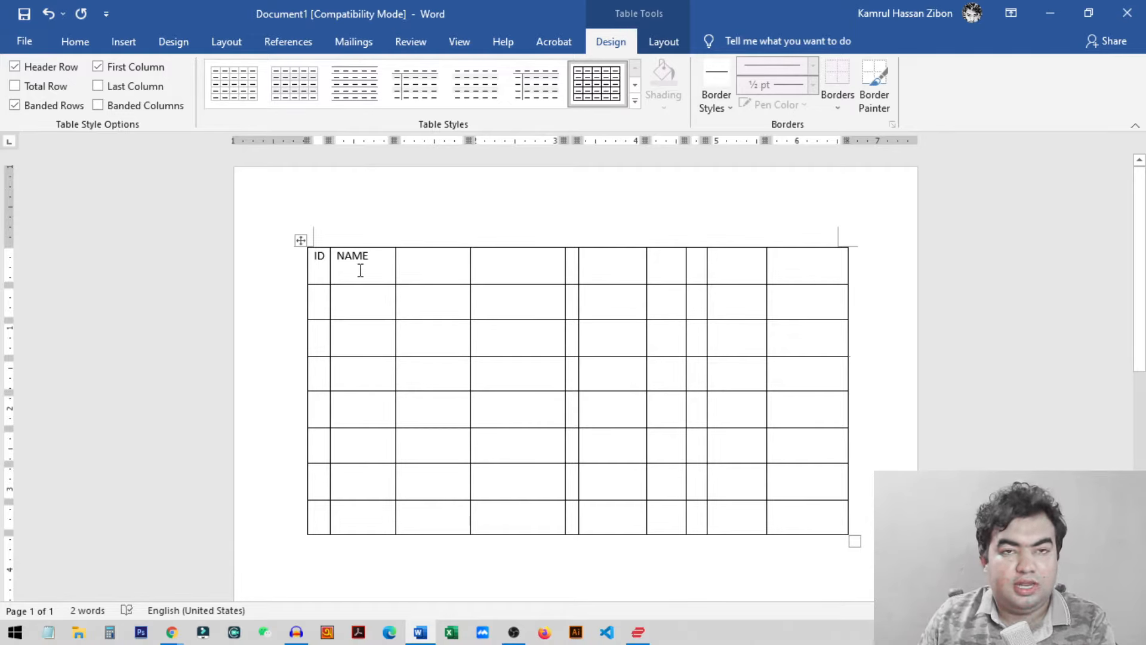
mouse_move(394, 372)
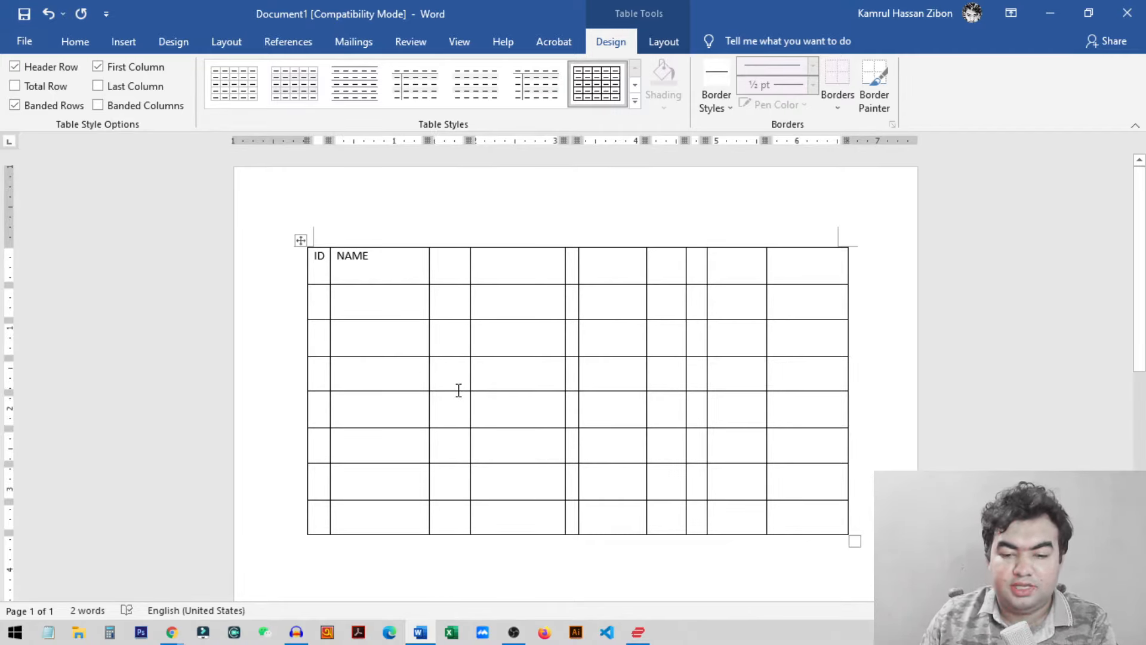
mouse_move(427, 378)
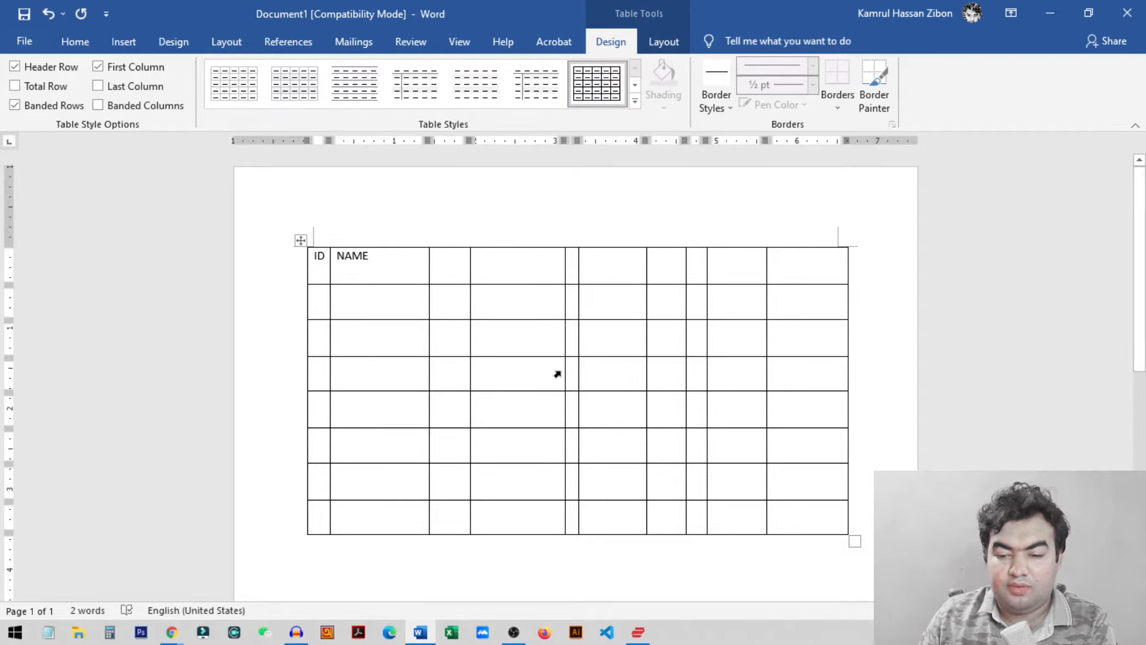
mouse_move(469, 380)
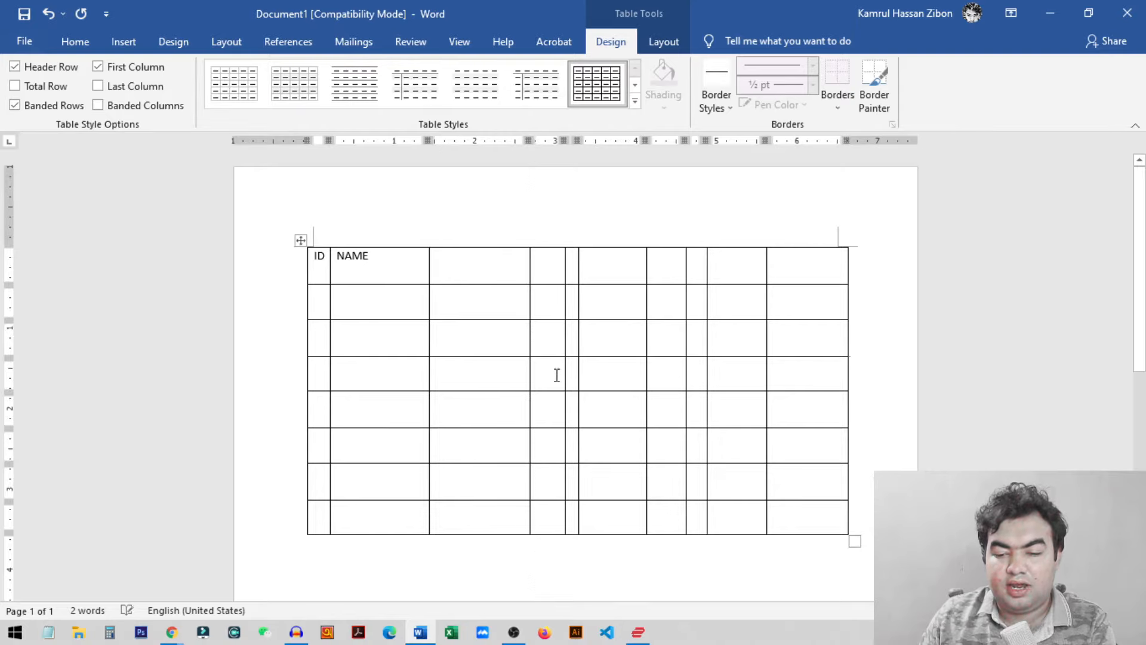
mouse_move(563, 394)
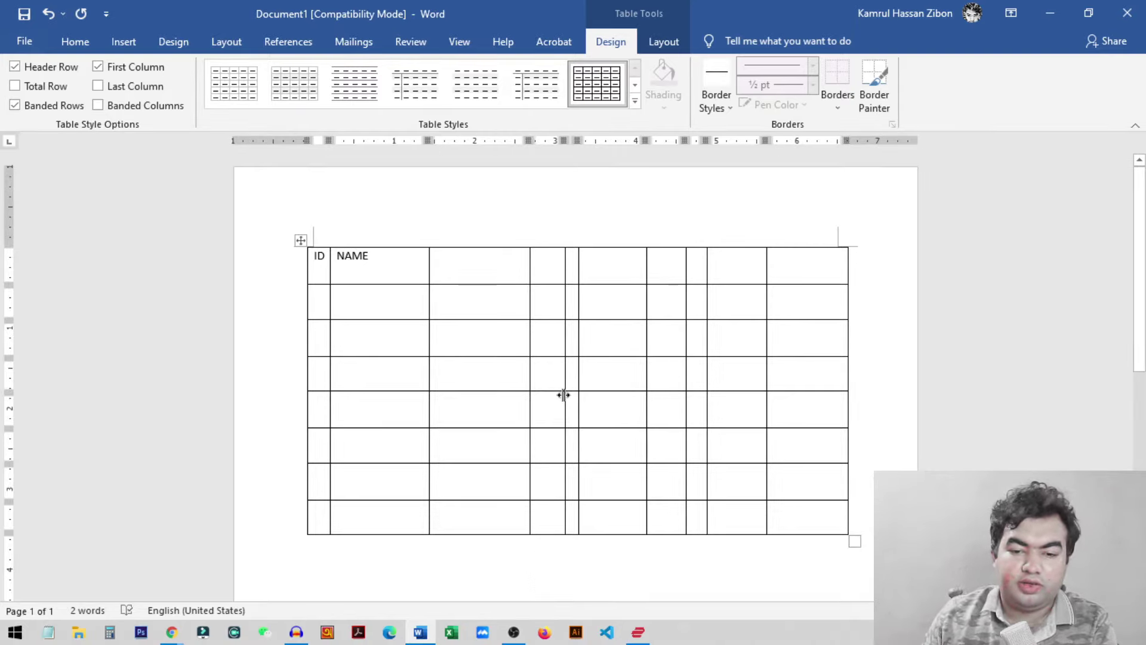
mouse_move(75, 41)
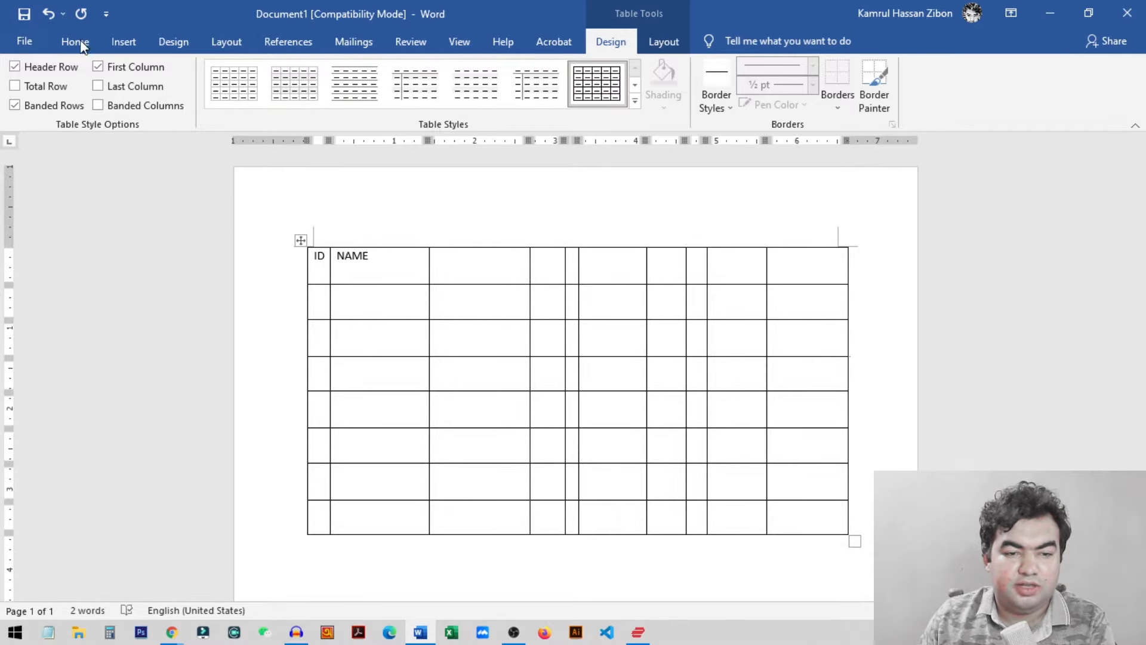
- From the View tab, toggle the Ruler checkbox off and back on so the ruler shows
left_click(75, 41)
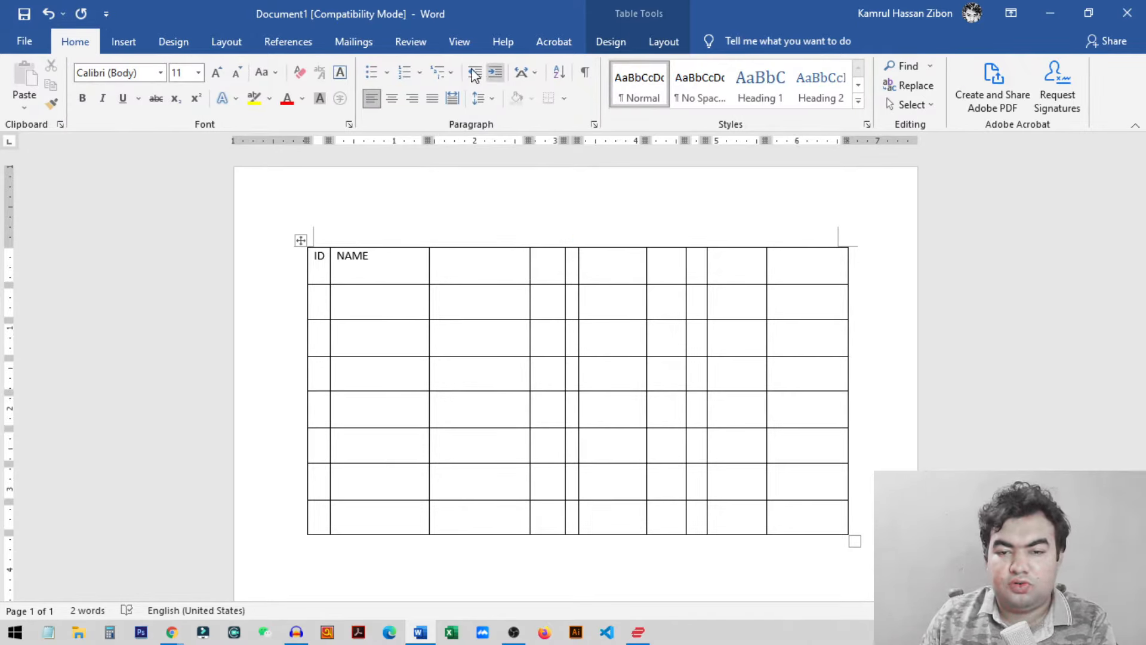
left_click(459, 41)
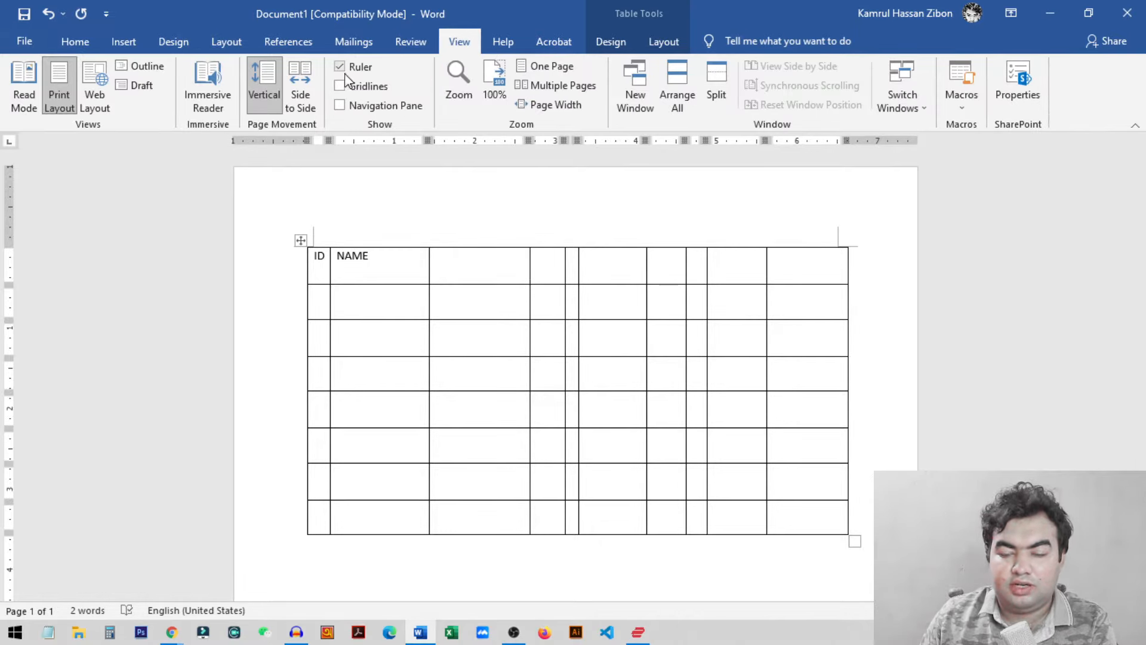
left_click(339, 66)
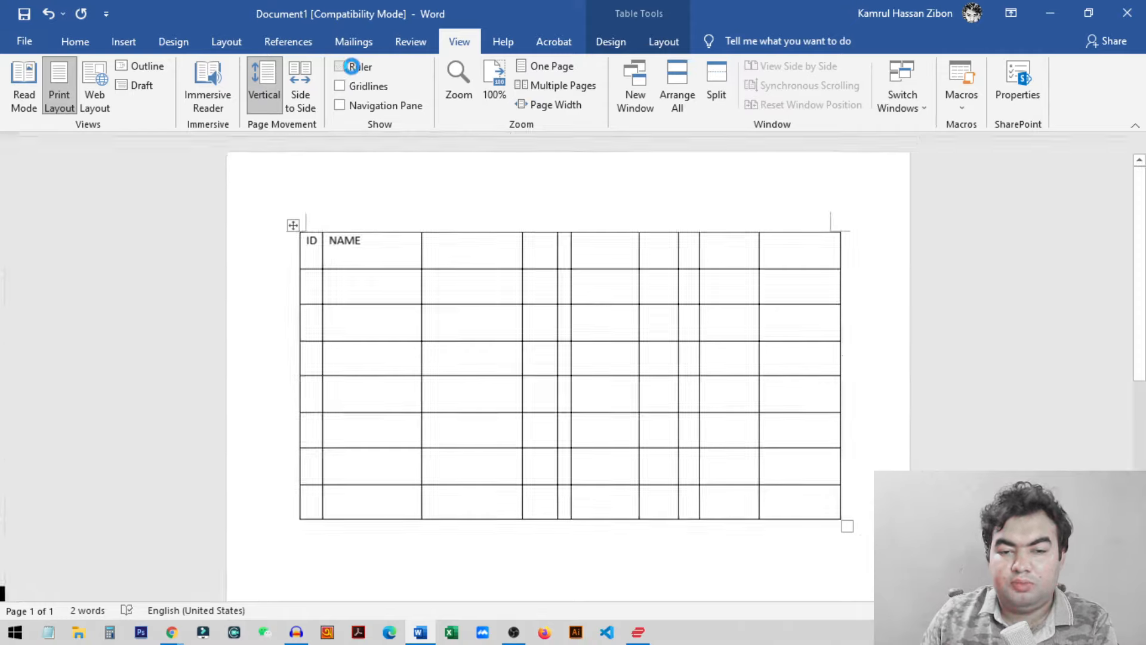
left_click(339, 66)
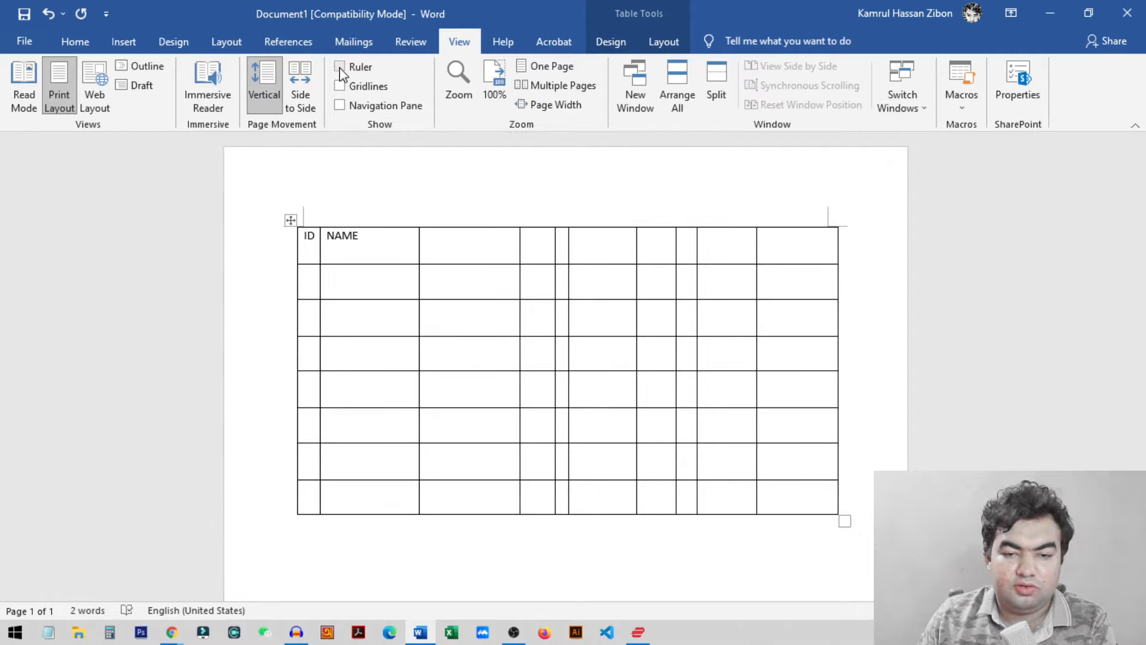
left_click(340, 66)
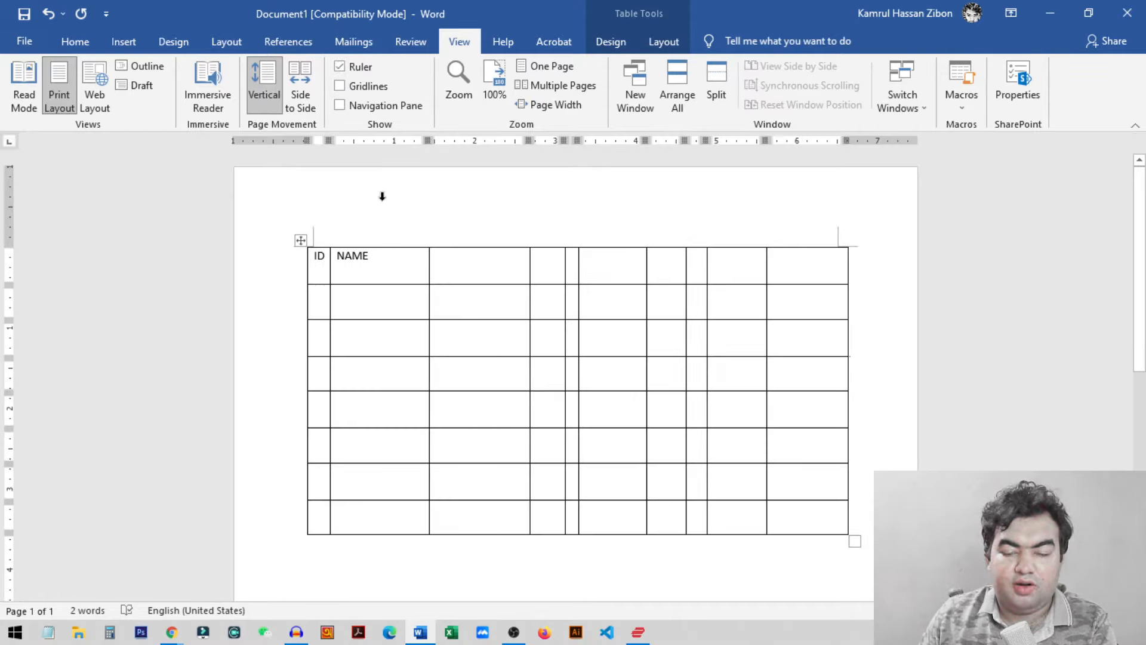
mouse_move(426, 316)
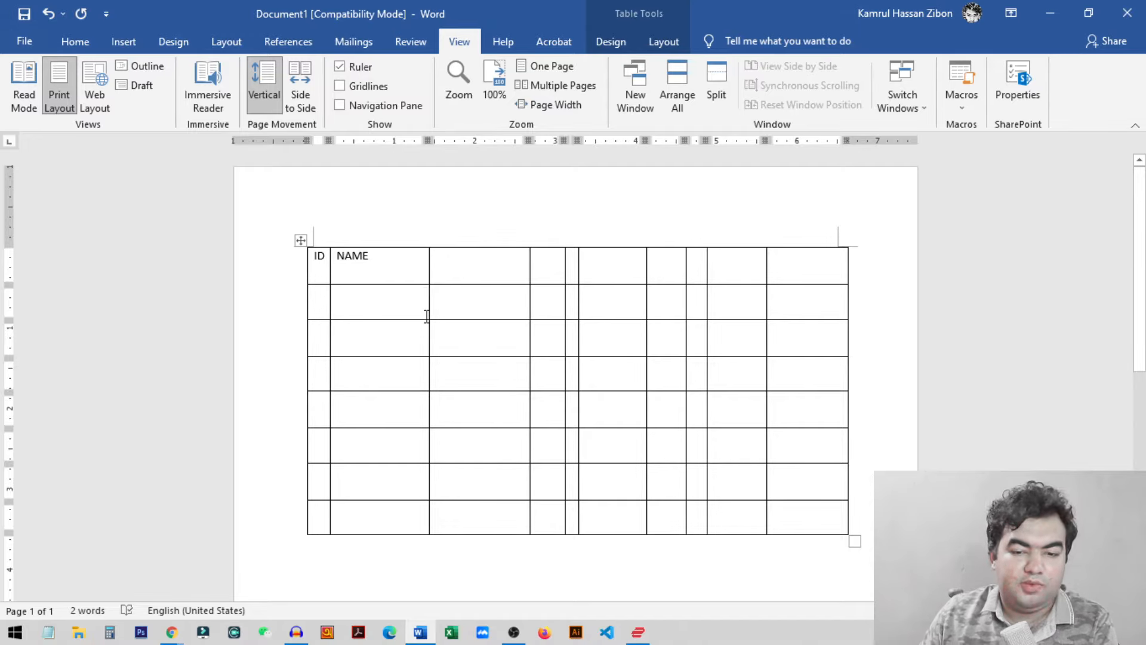
mouse_move(449, 164)
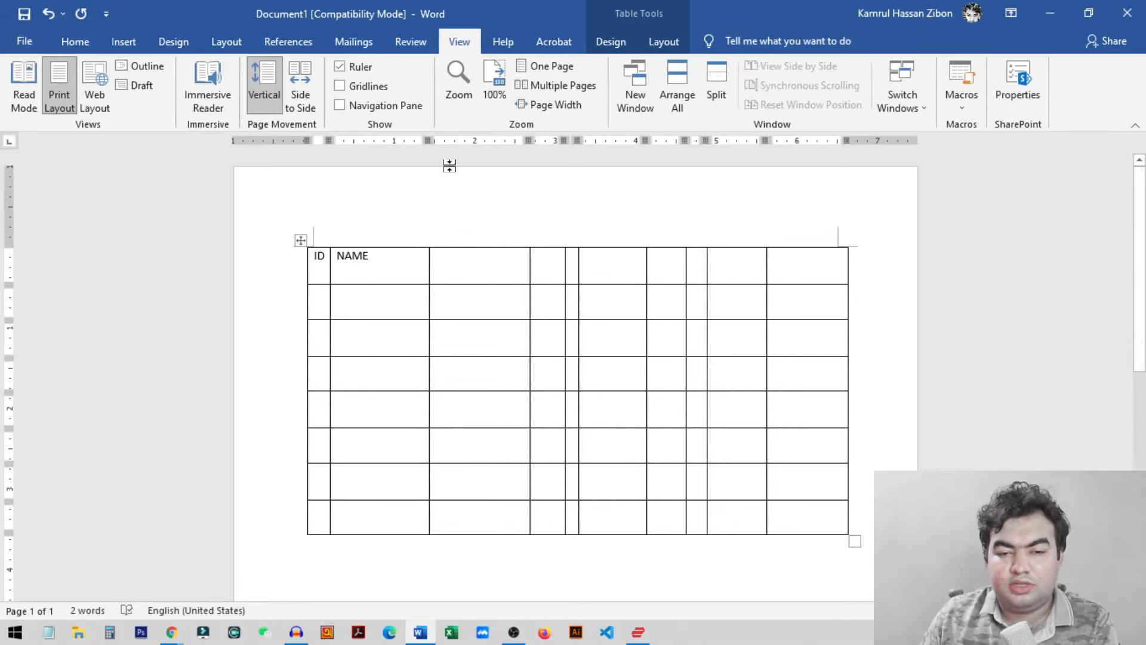
mouse_move(856, 144)
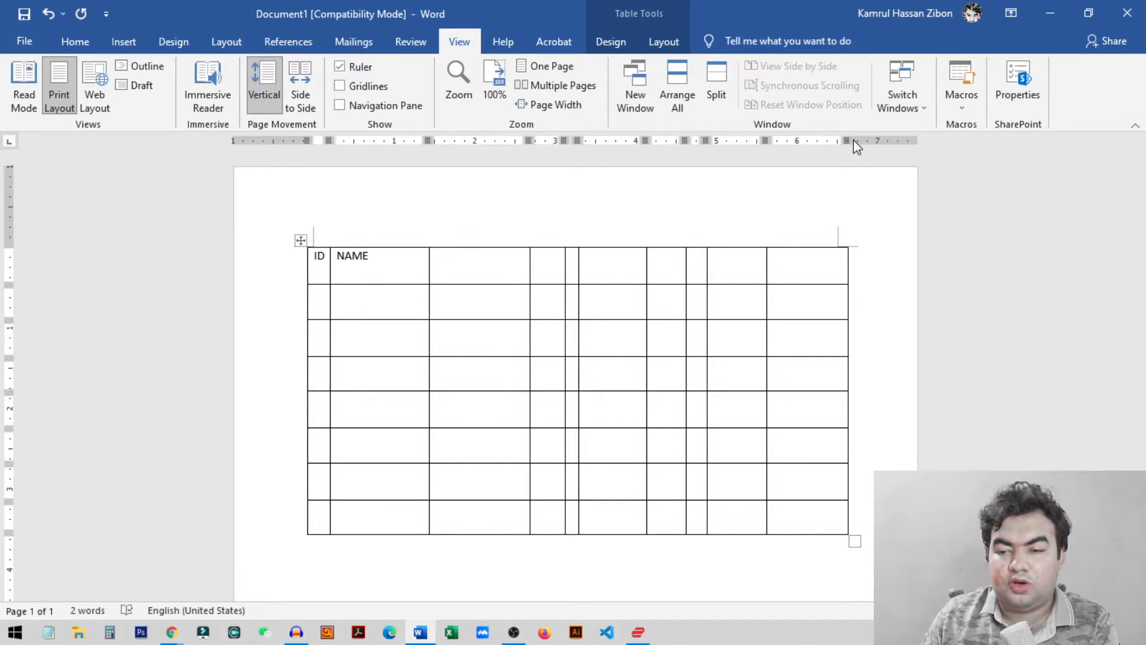
mouse_move(8, 378)
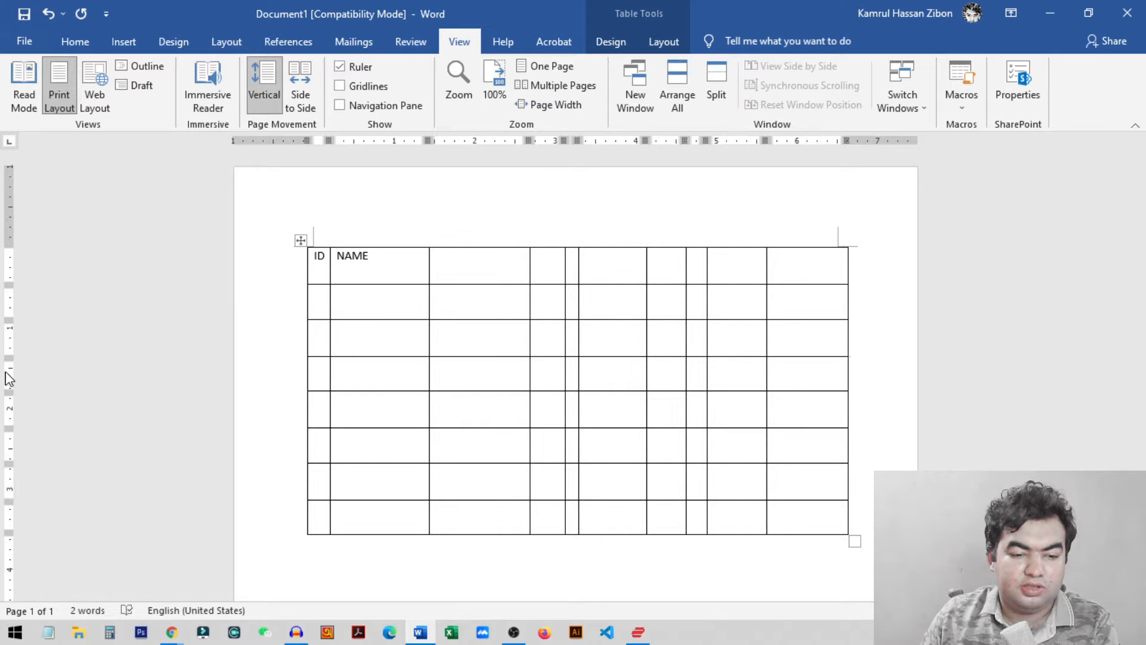
mouse_move(10, 391)
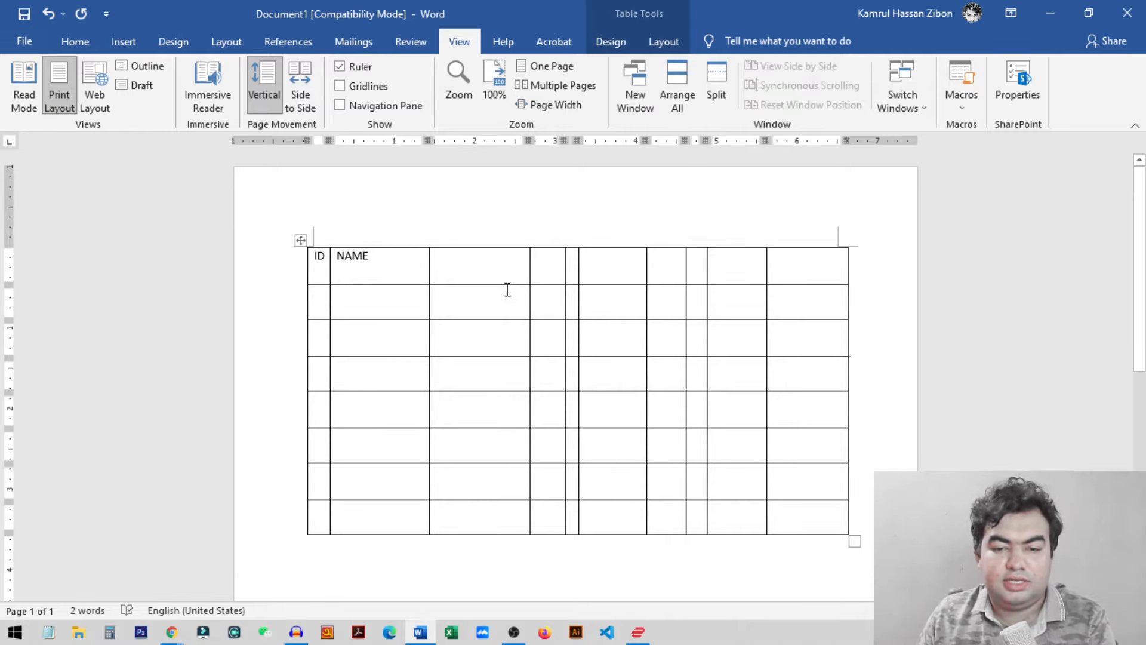
mouse_move(527, 329)
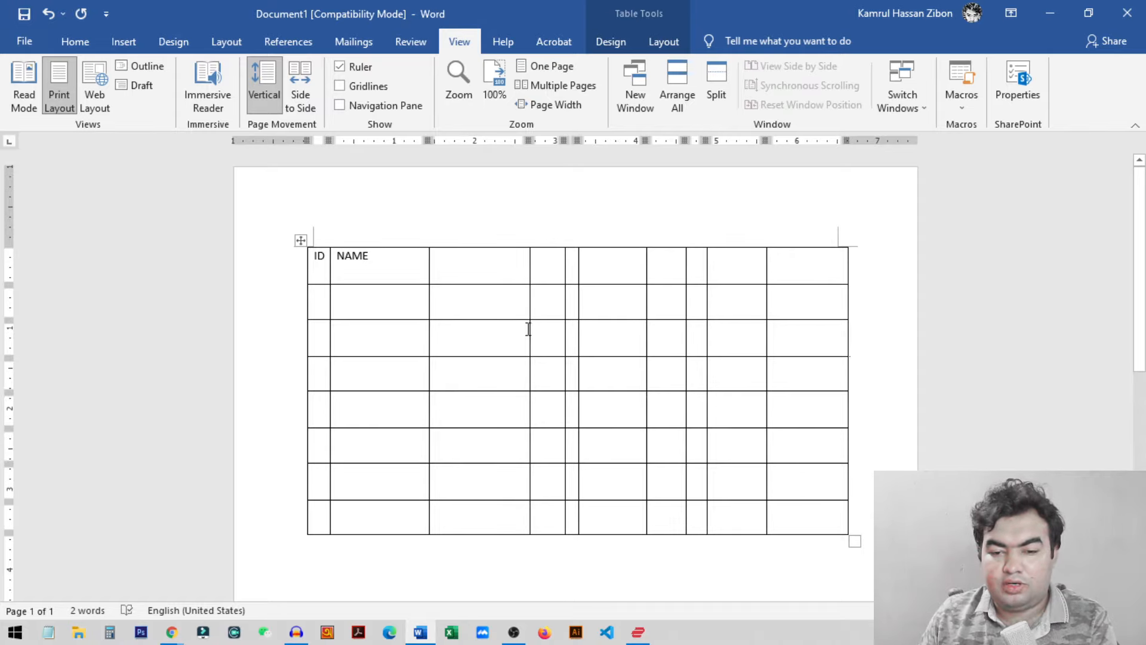
mouse_move(430, 144)
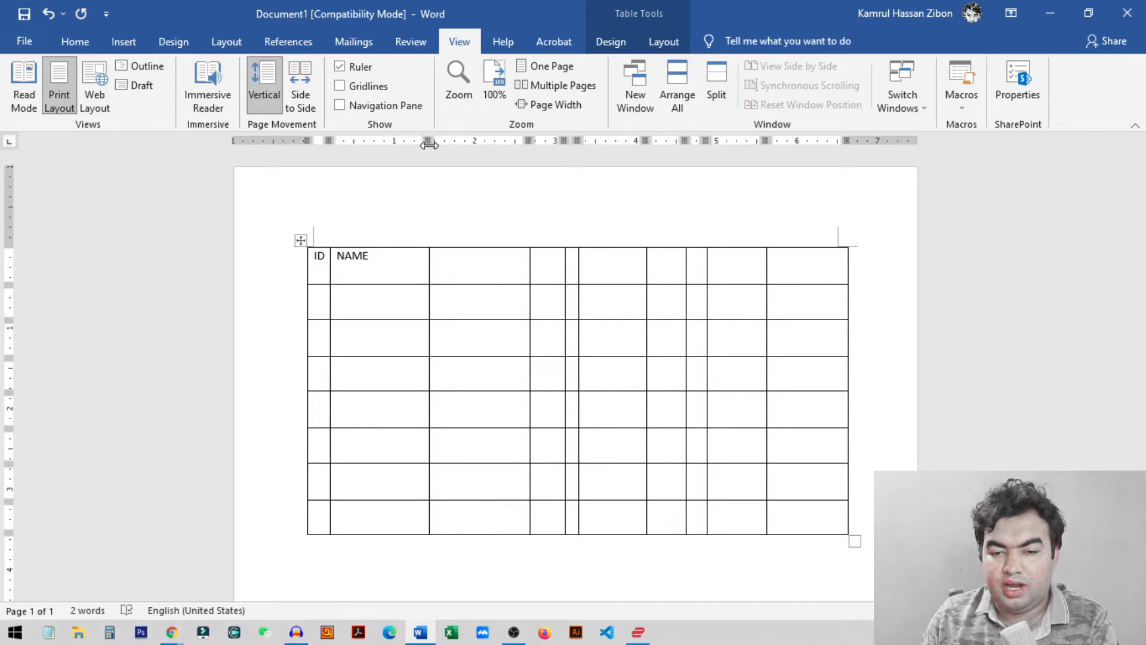
mouse_move(429, 141)
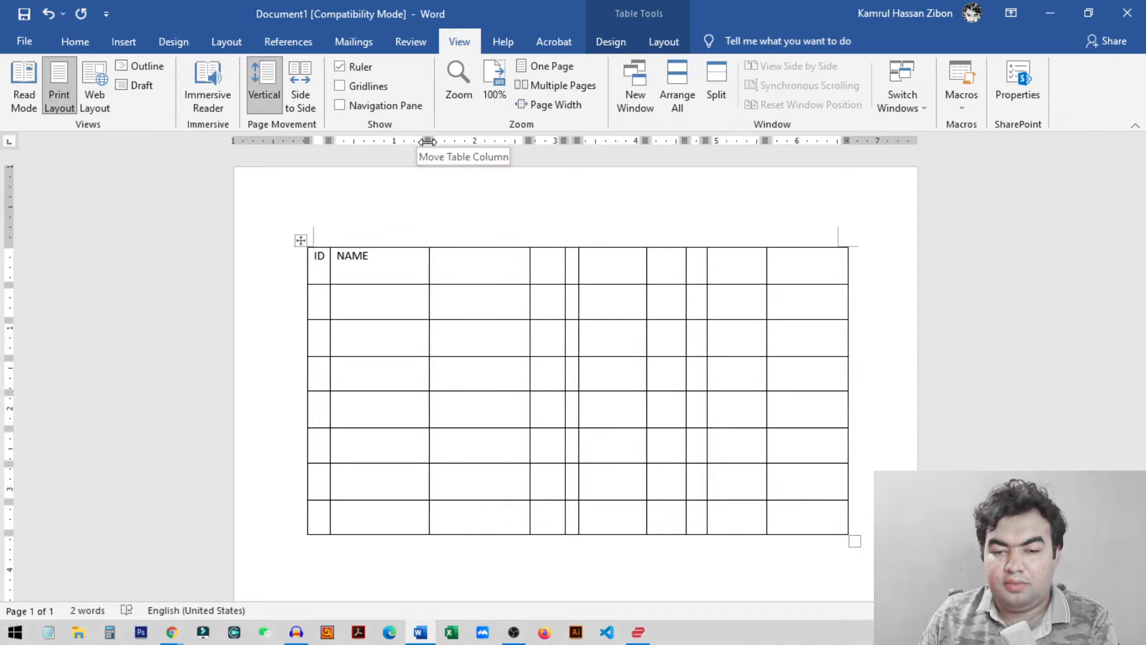
mouse_move(544, 148)
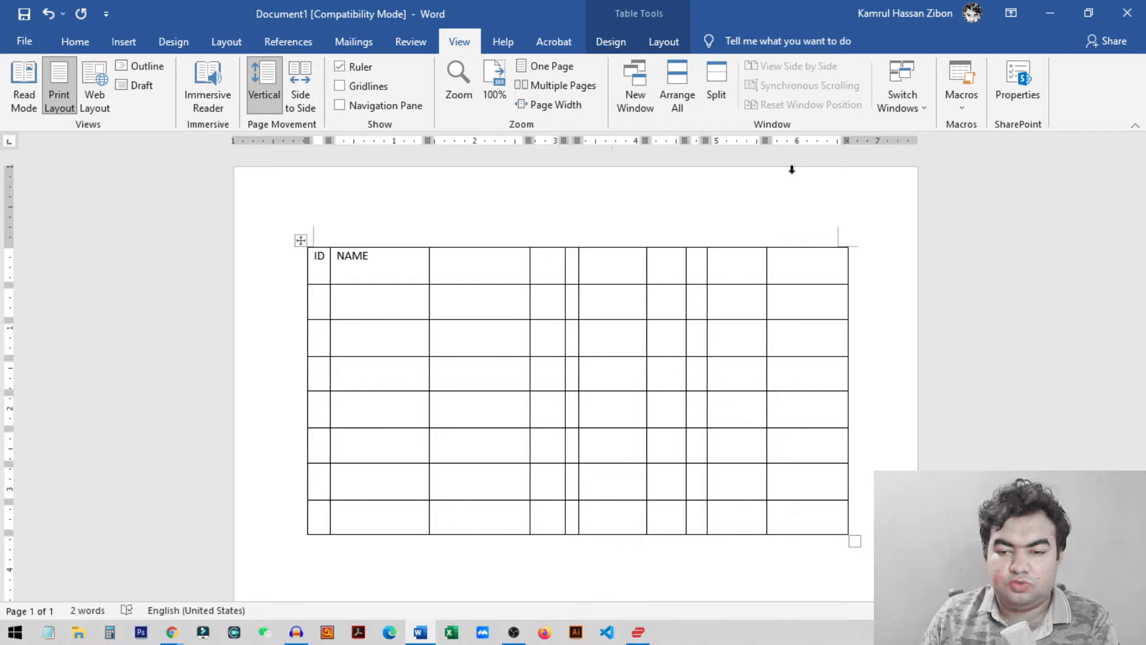
mouse_move(429, 146)
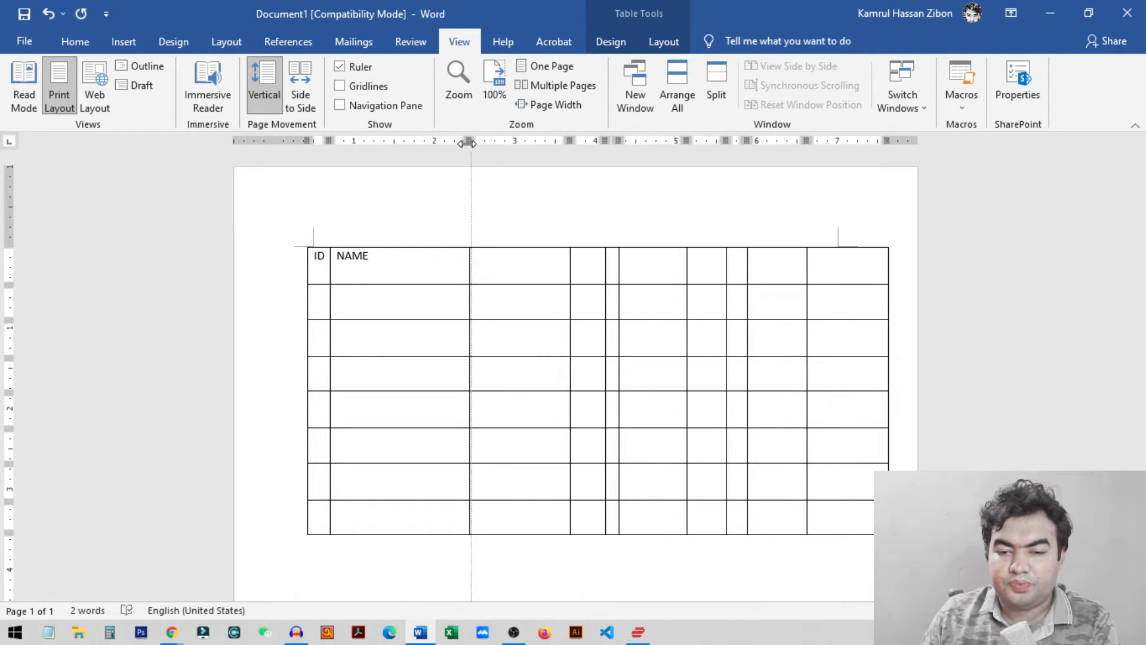
mouse_move(468, 140)
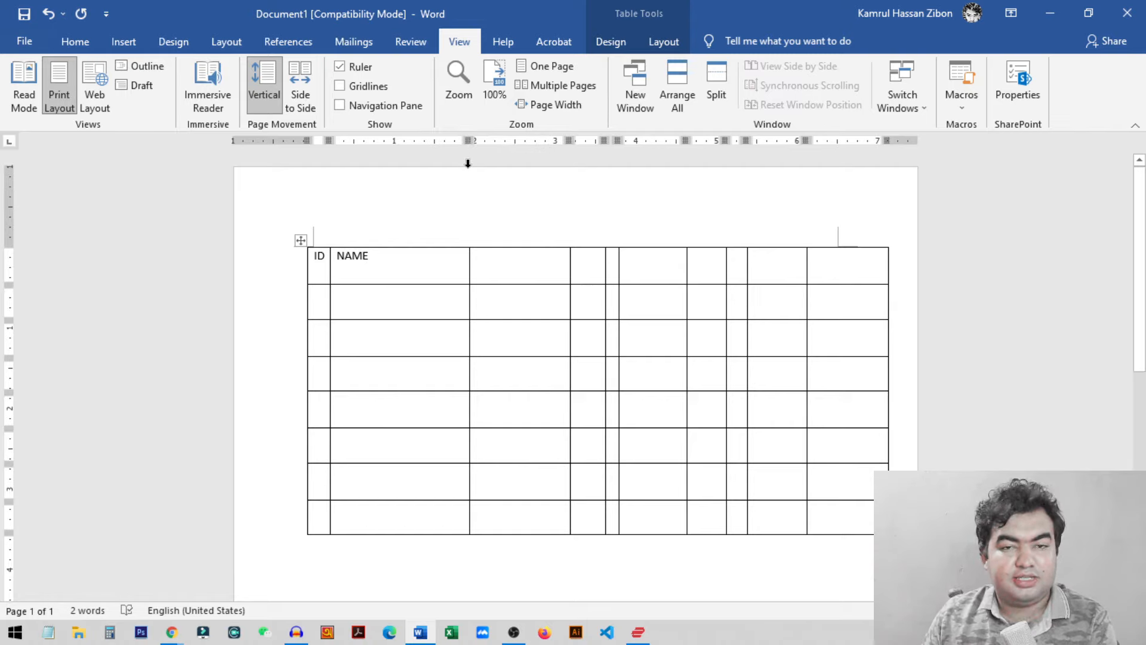
mouse_move(658, 244)
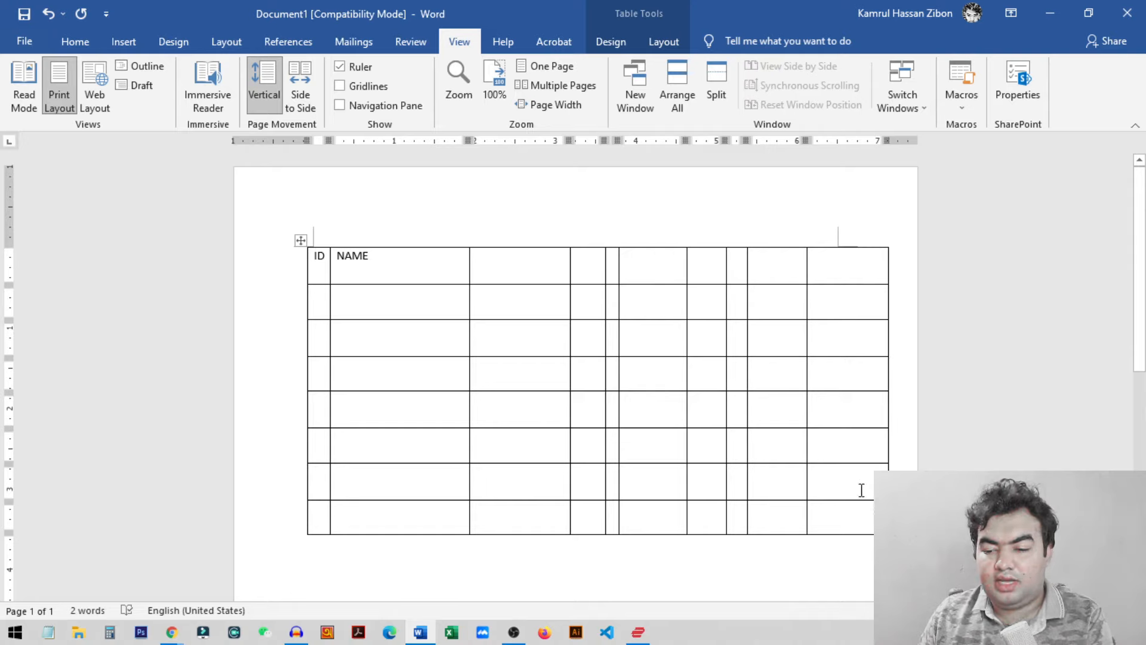
mouse_move(863, 297)
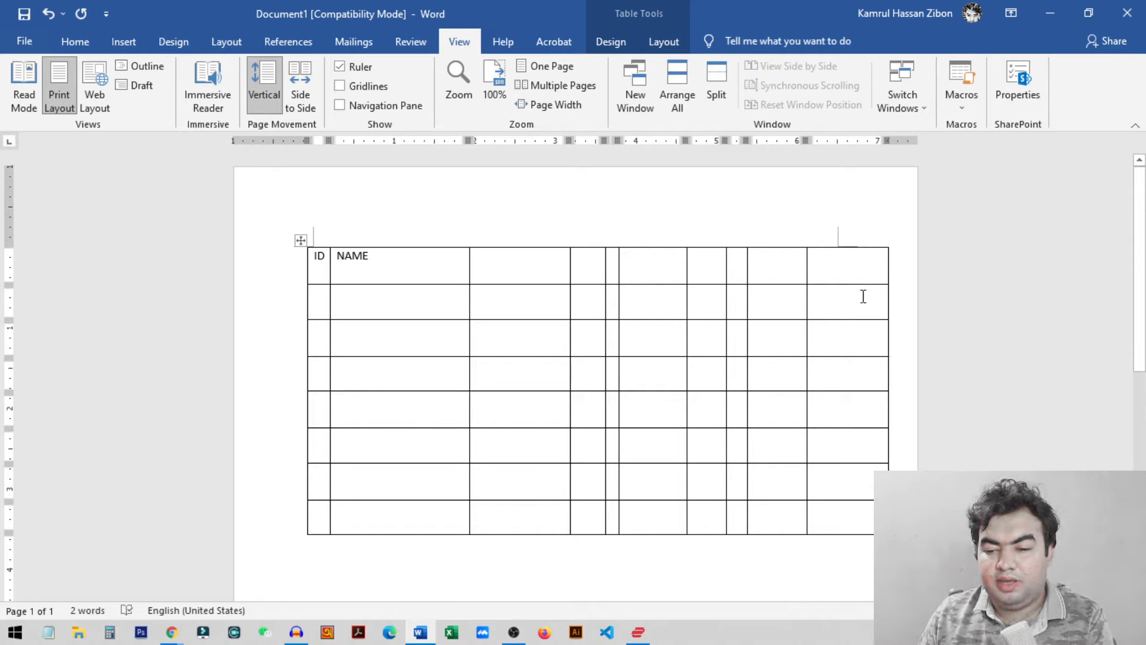
mouse_move(572, 268)
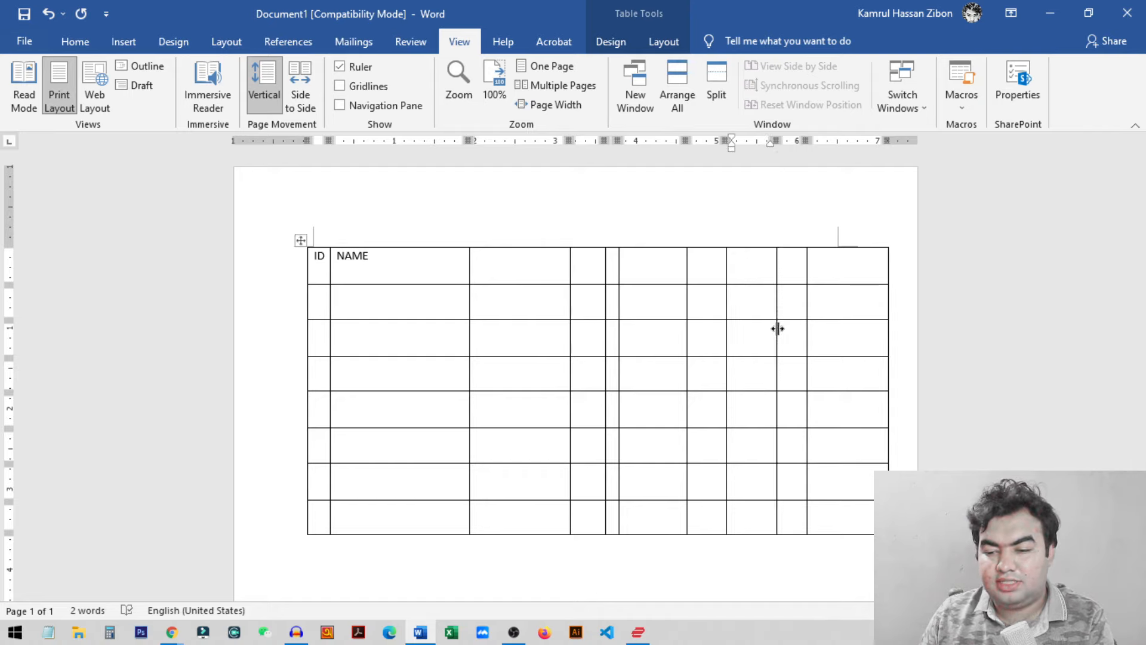
mouse_move(616, 345)
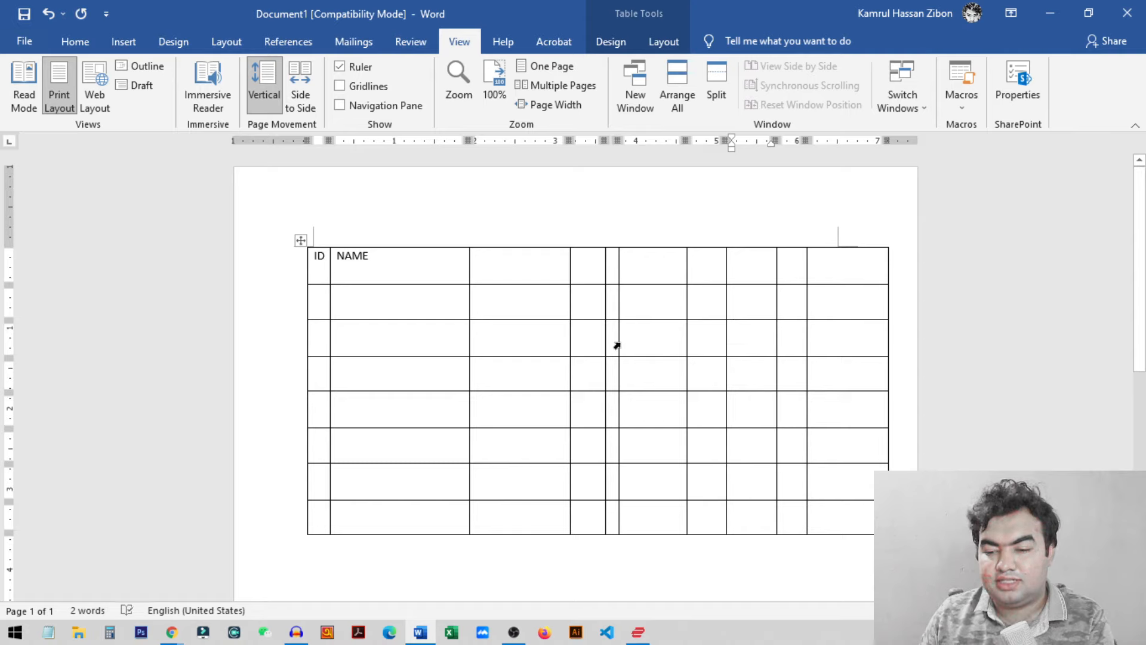
mouse_move(641, 346)
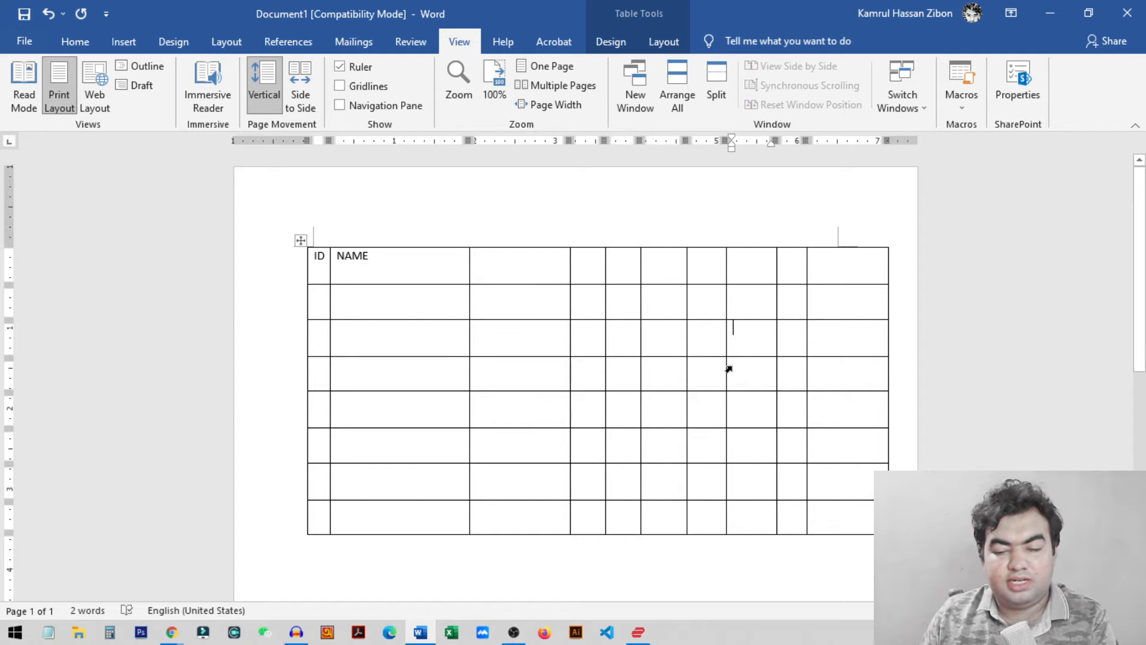
mouse_move(781, 339)
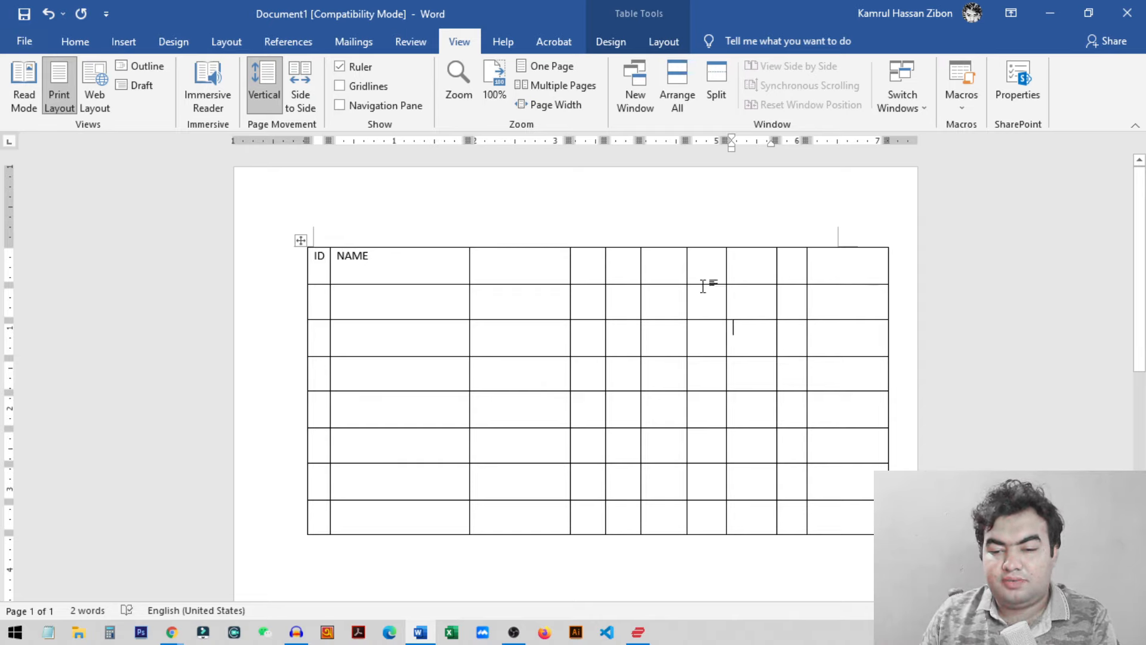
mouse_move(570, 319)
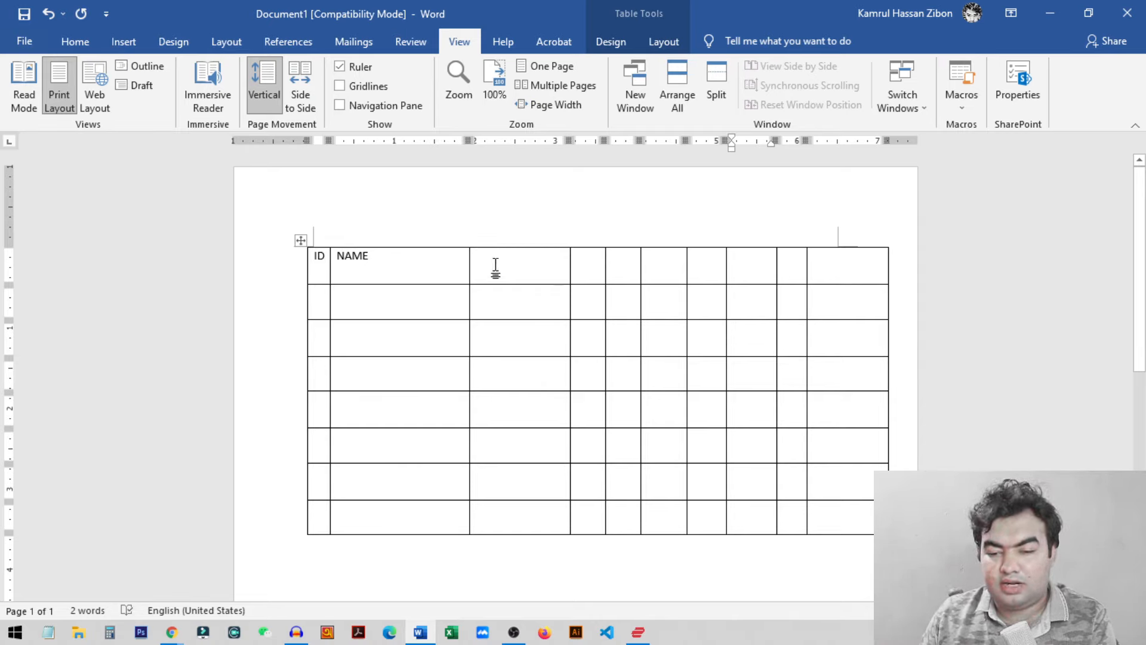
mouse_move(470, 240)
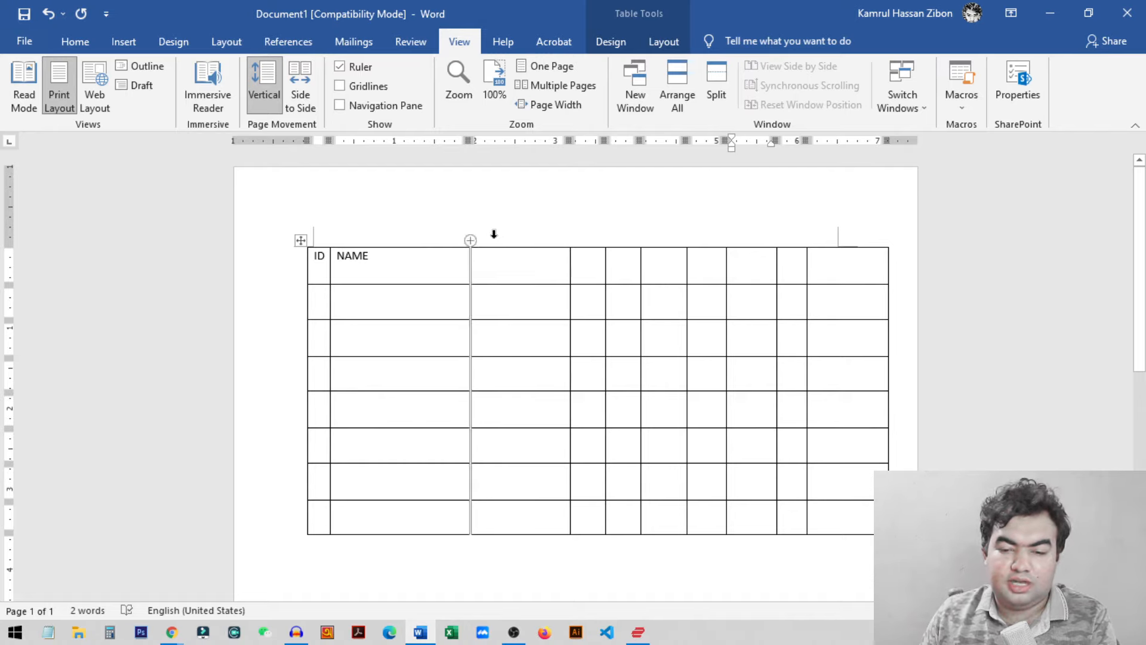
- Select the columns right of NAME and apply Distribute Columns Evenly
left_click(733, 329)
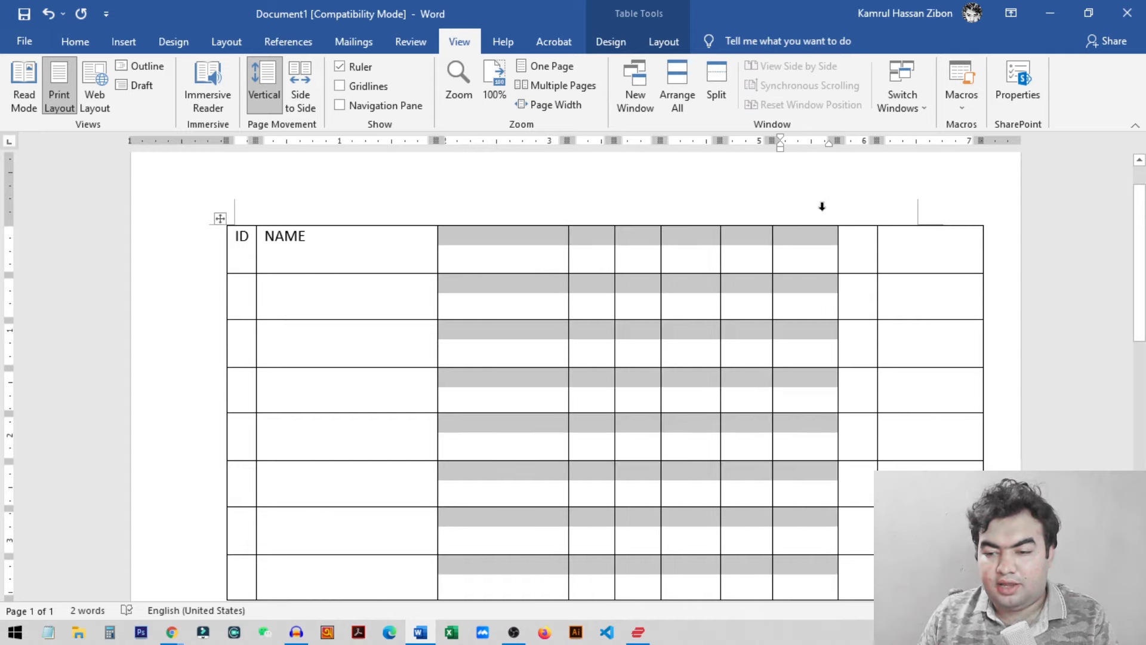
scroll("up", 3)
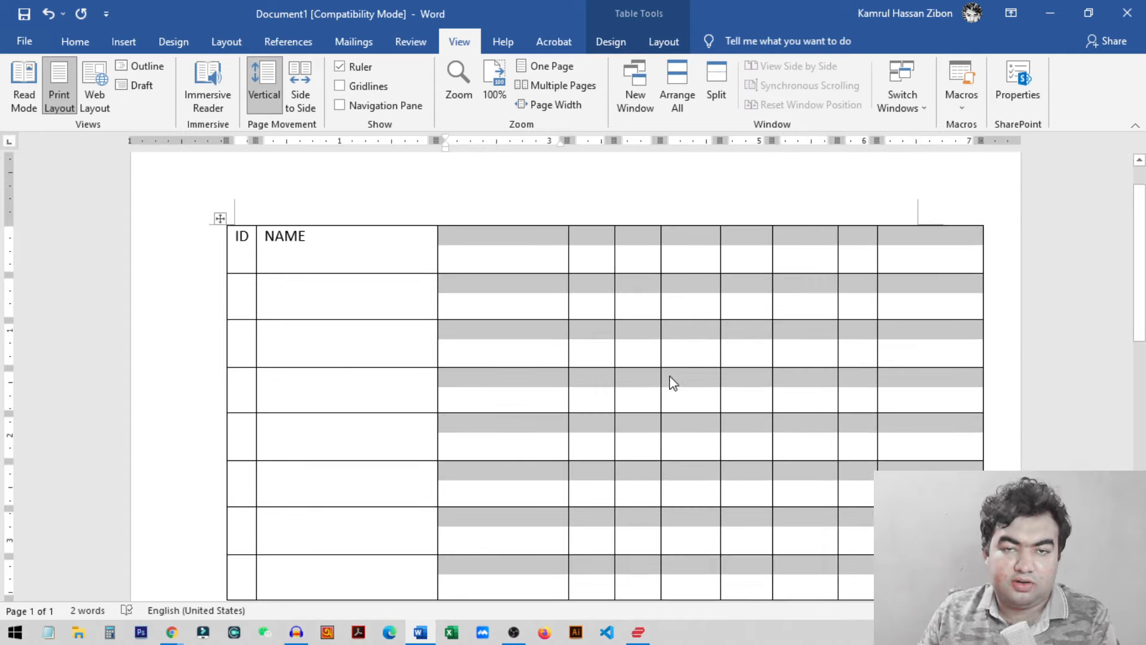
mouse_move(694, 298)
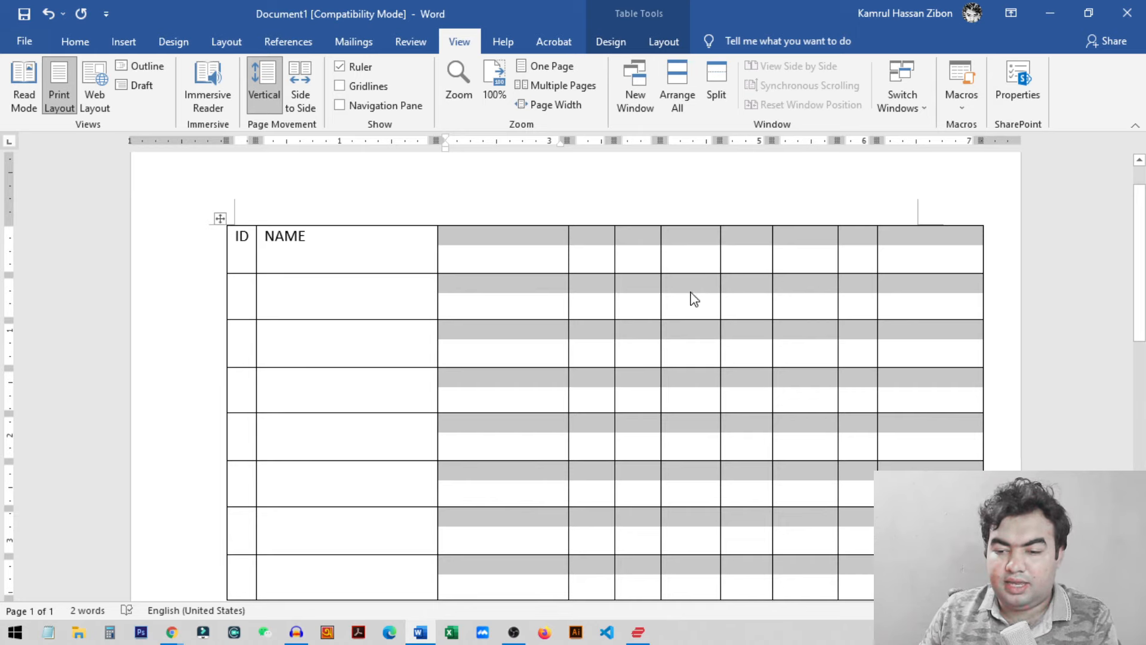
right_click(693, 298)
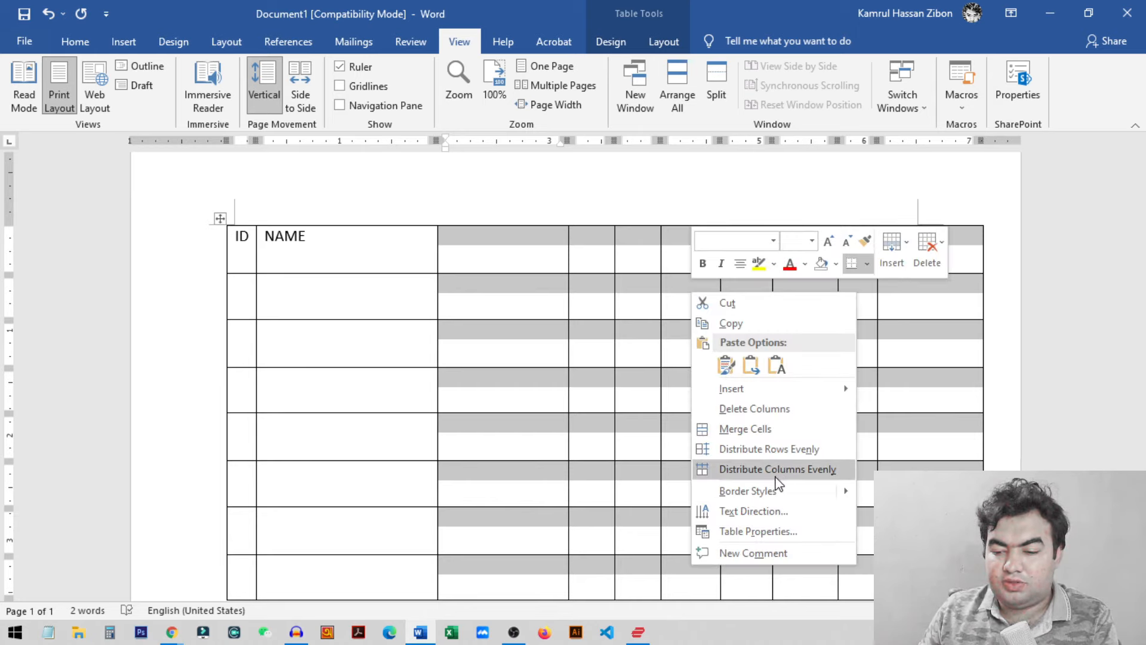
mouse_move(811, 478)
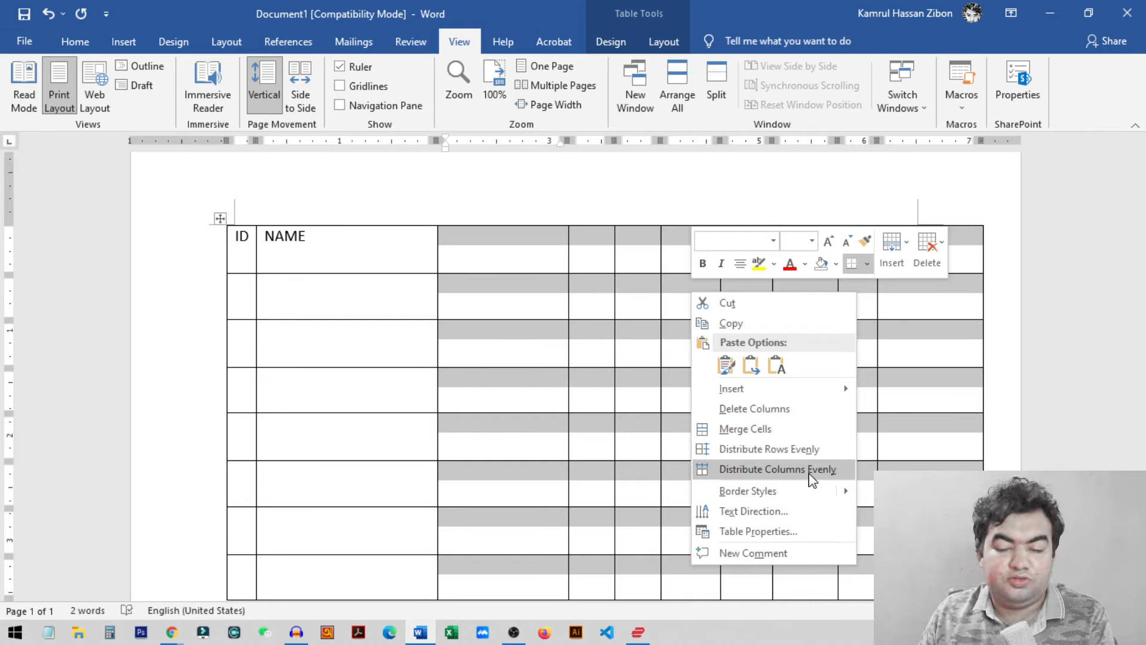
left_click(776, 468)
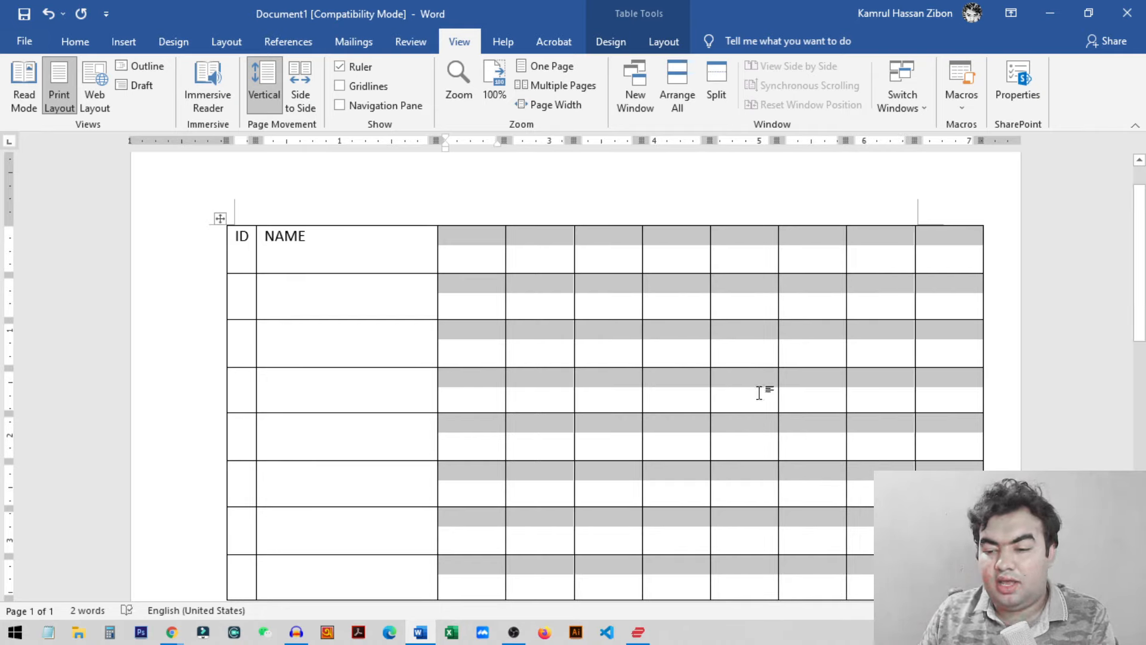
mouse_move(859, 398)
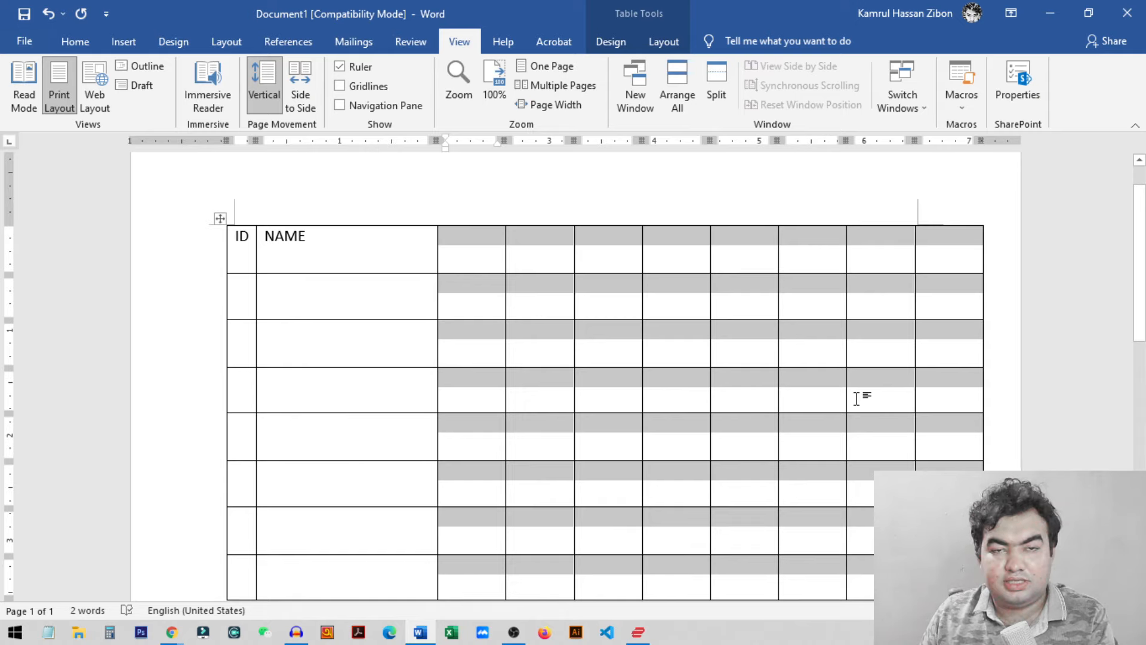
mouse_move(641, 422)
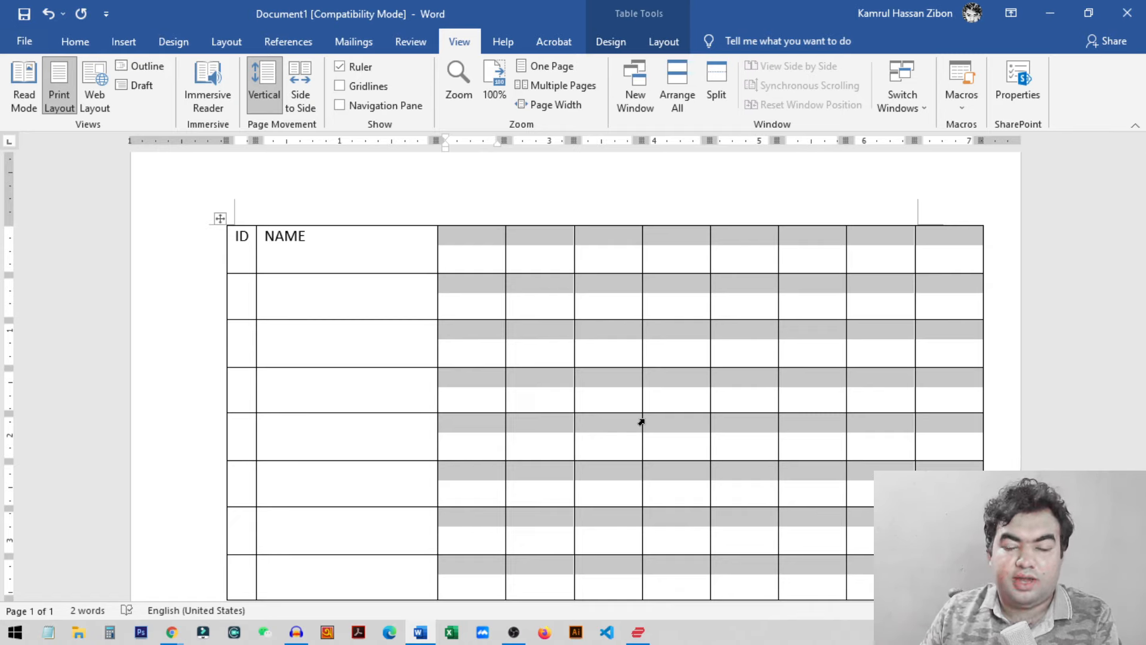
mouse_move(427, 299)
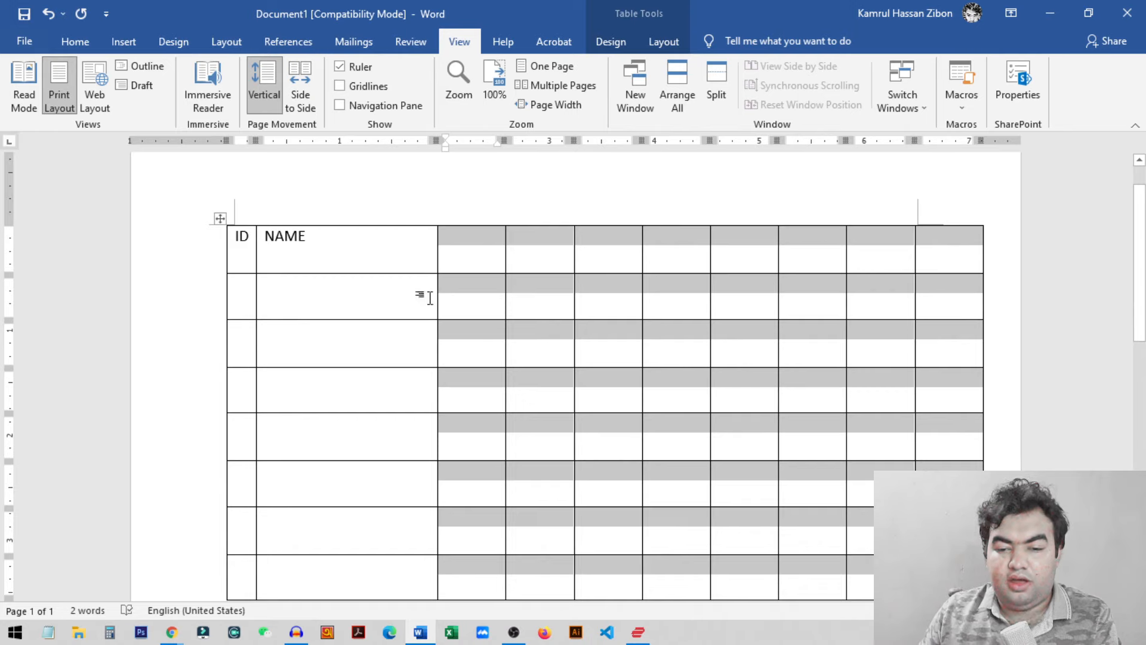